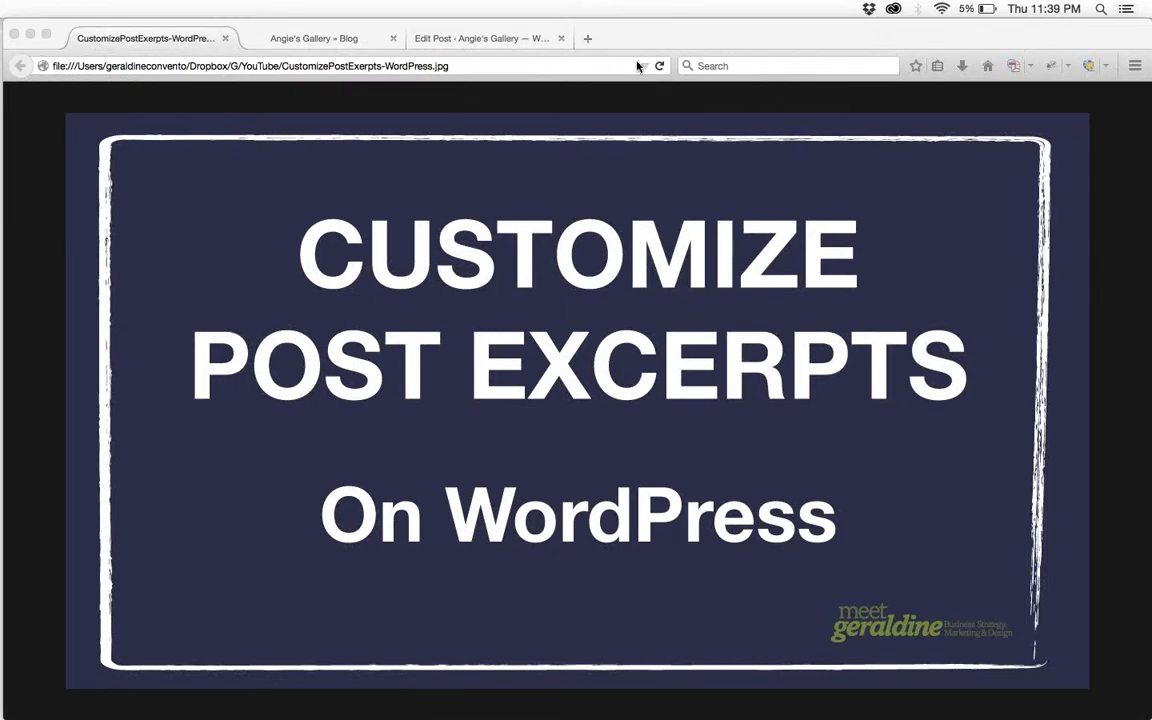
{"action": "mouse_move", "coordinate": [637, 63]}
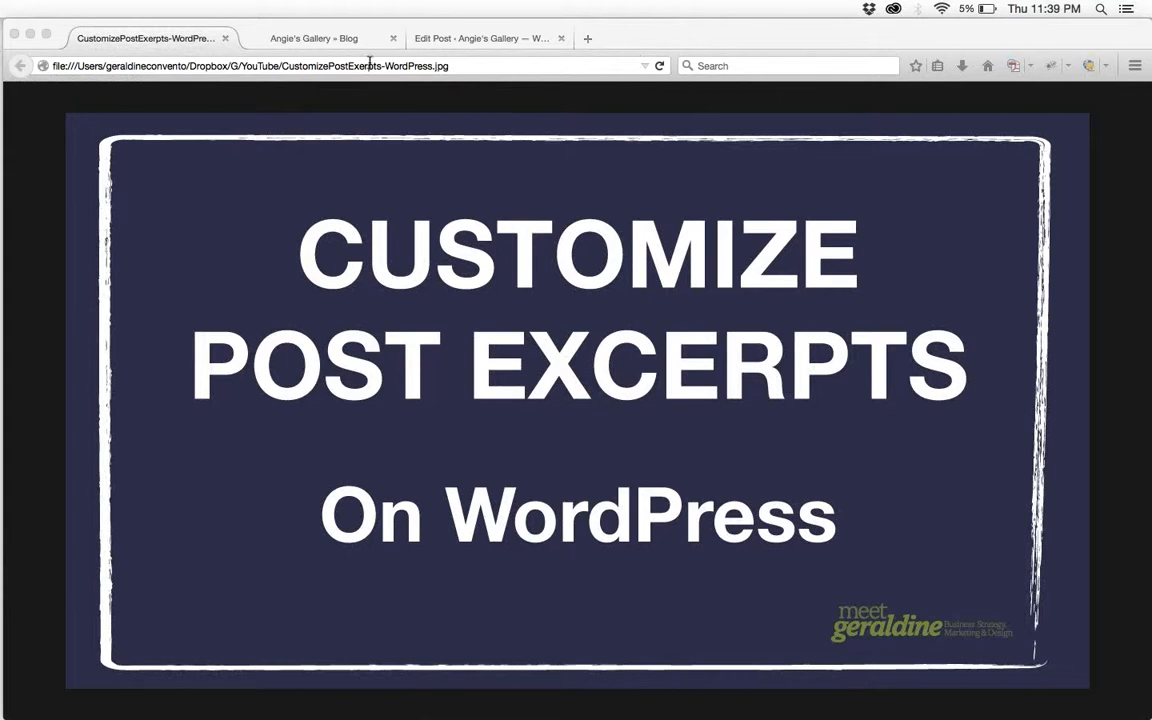
Review the blog page's post excerpts, including the John Madden slideshow and miniature canvas paintings.
{"action": "left_click", "coordinate": [314, 38]}
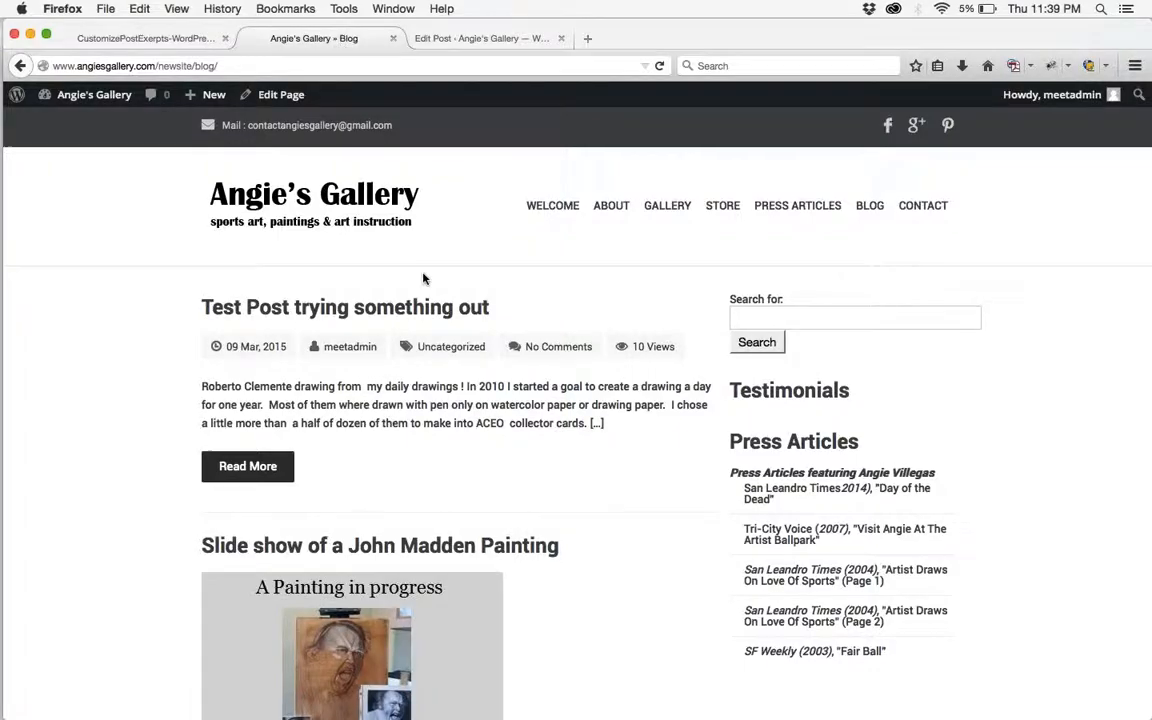
{"action": "scroll", "scroll_direction": "down", "scroll_amount": 3}
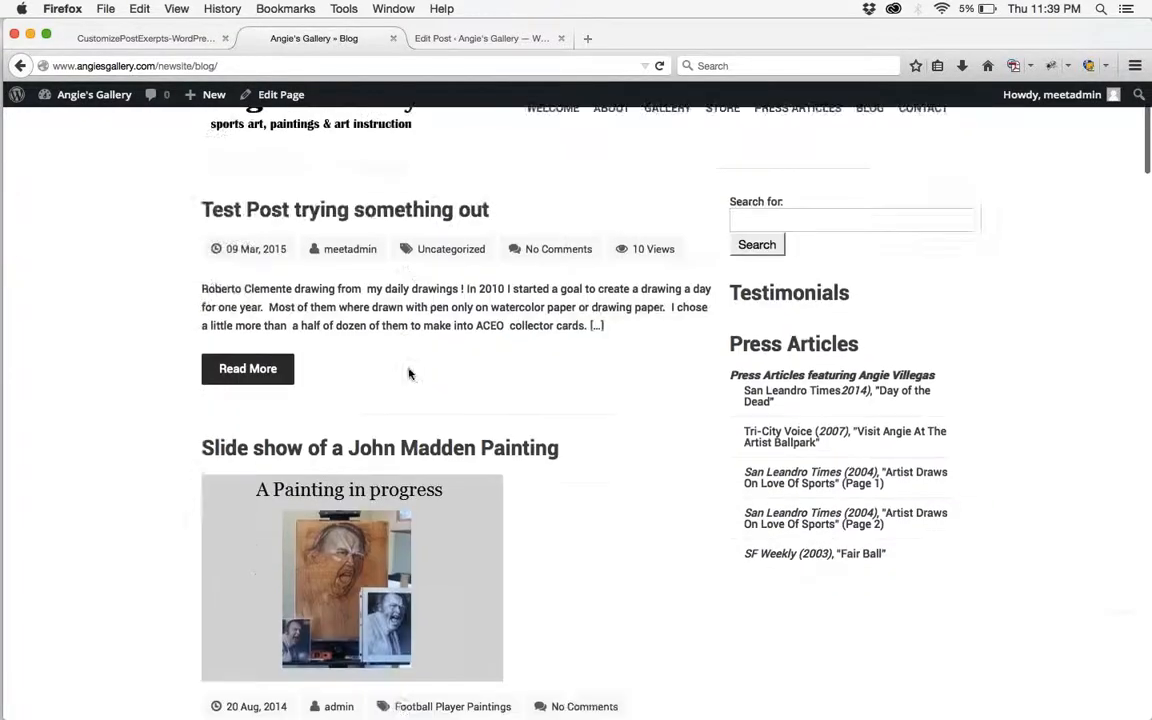
{"action": "scroll", "scroll_direction": "down", "scroll_amount": 3}
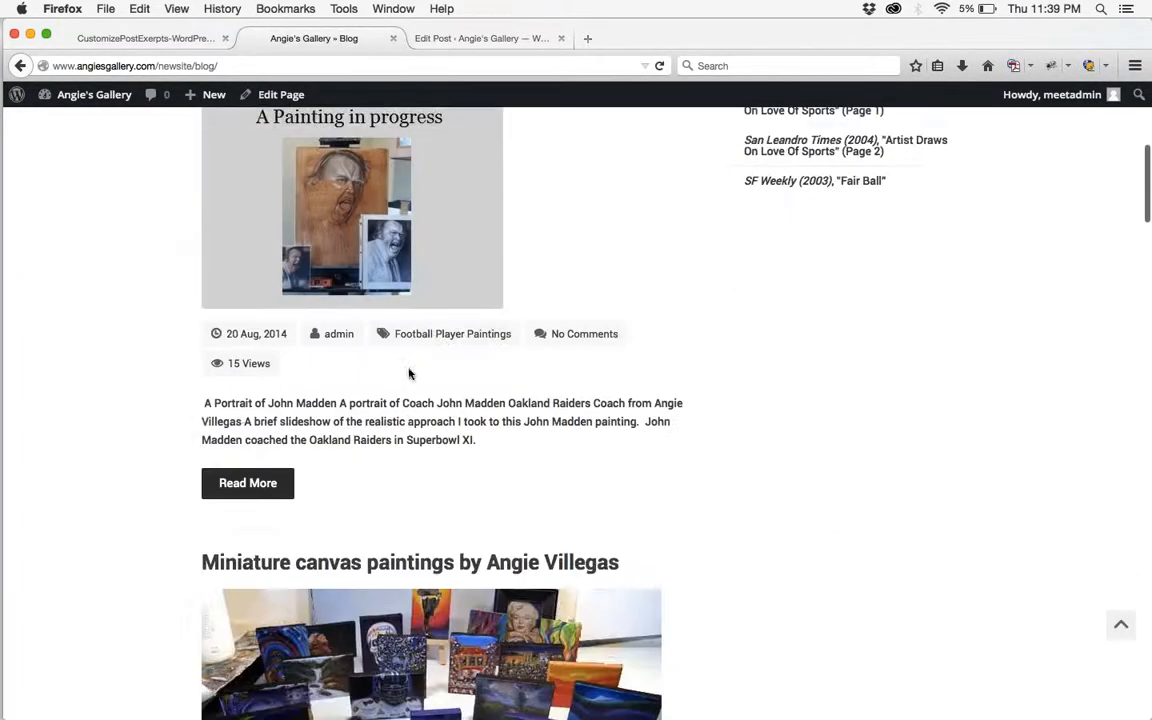
{"action": "scroll", "scroll_direction": "down", "scroll_amount": 3}
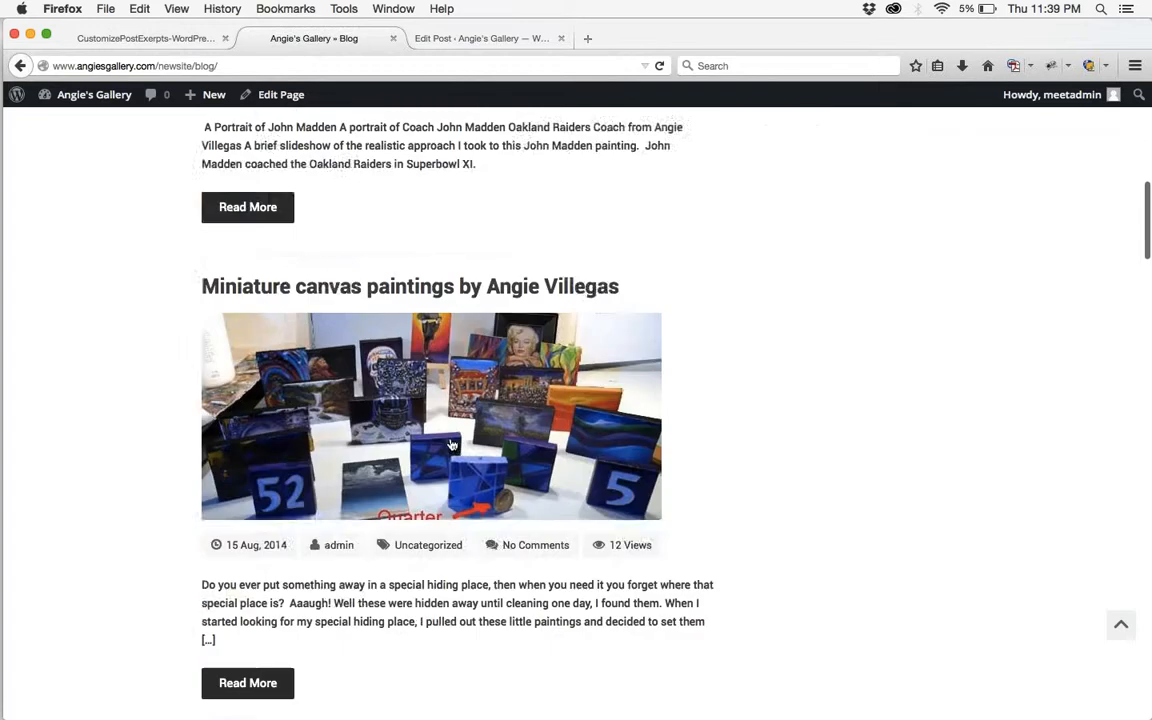
{"action": "scroll", "scroll_direction": "down", "scroll_amount": 3}
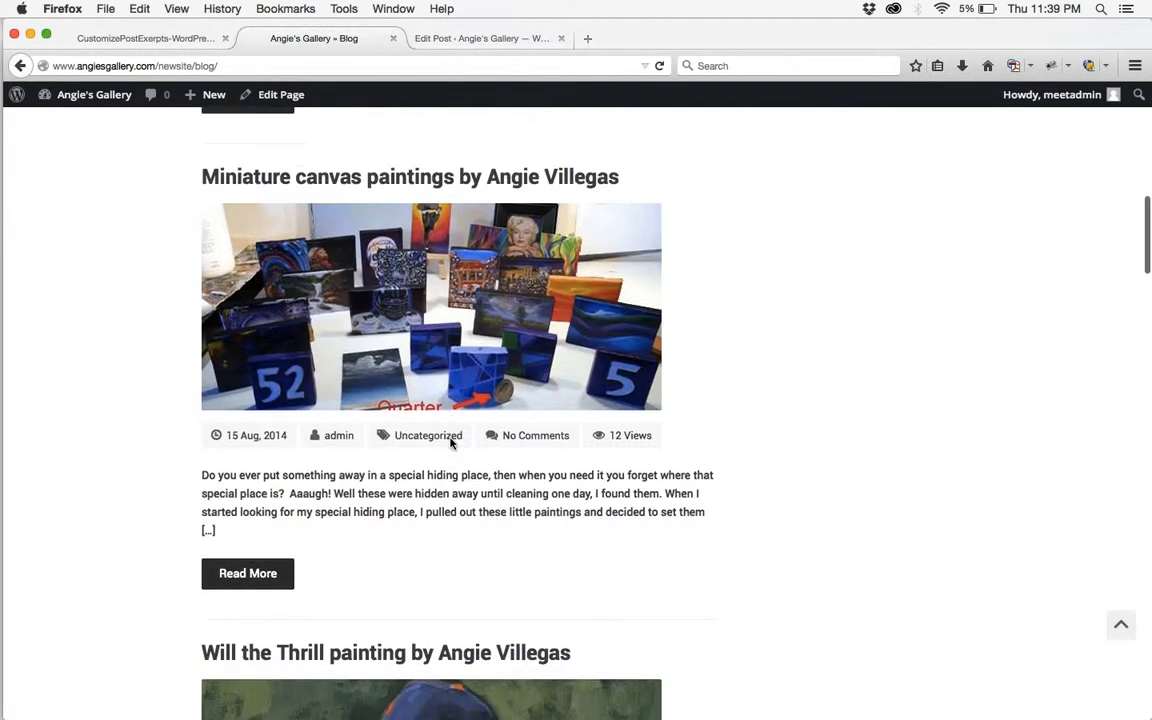
{"action": "scroll", "scroll_direction": "down", "scroll_amount": 3}
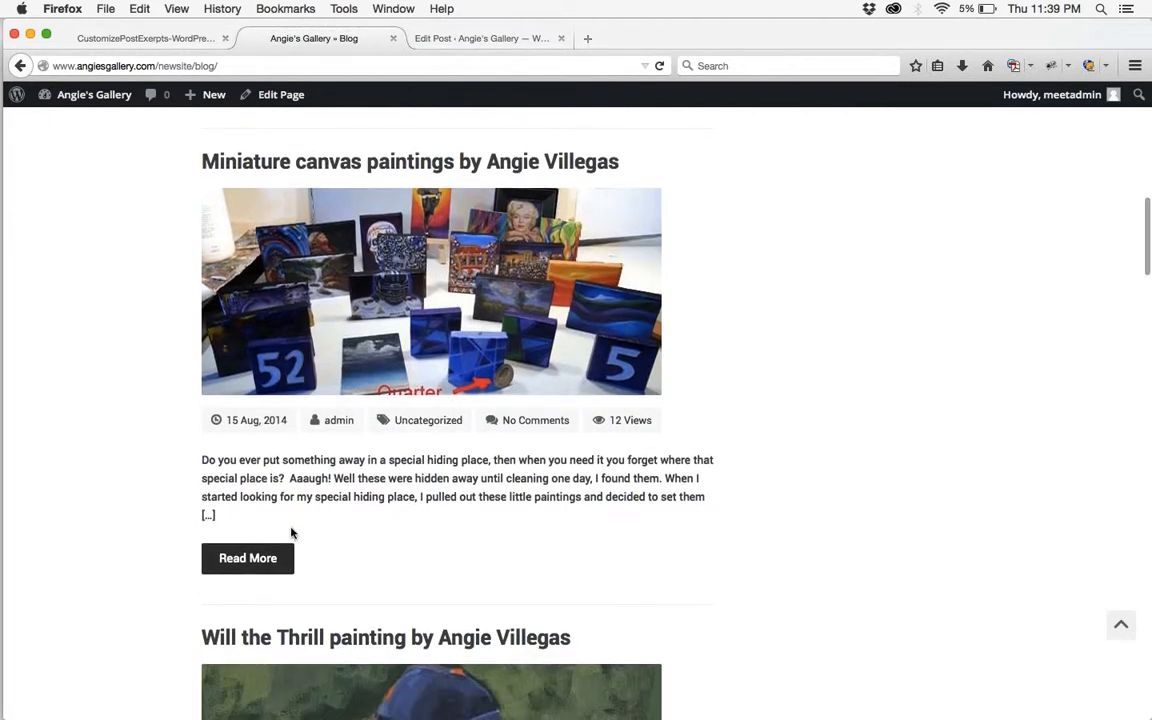
{"action": "scroll", "scroll_direction": "down", "scroll_amount": 3}
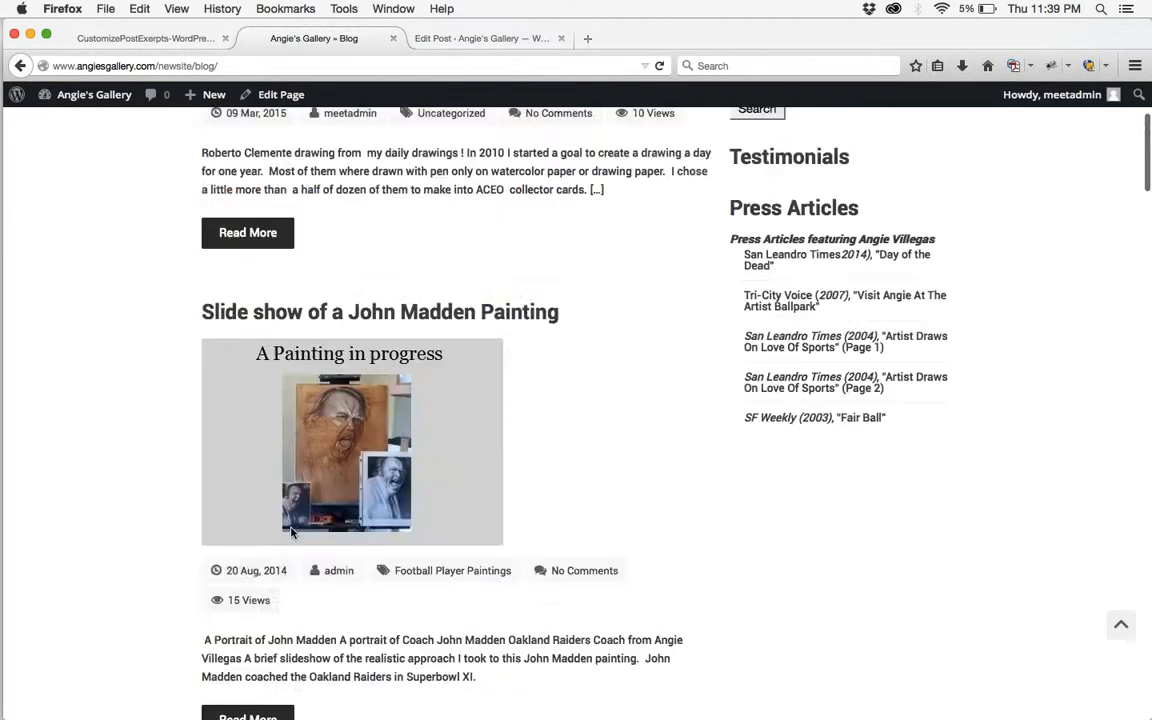
{"action": "scroll", "scroll_direction": "up", "scroll_amount": 3}
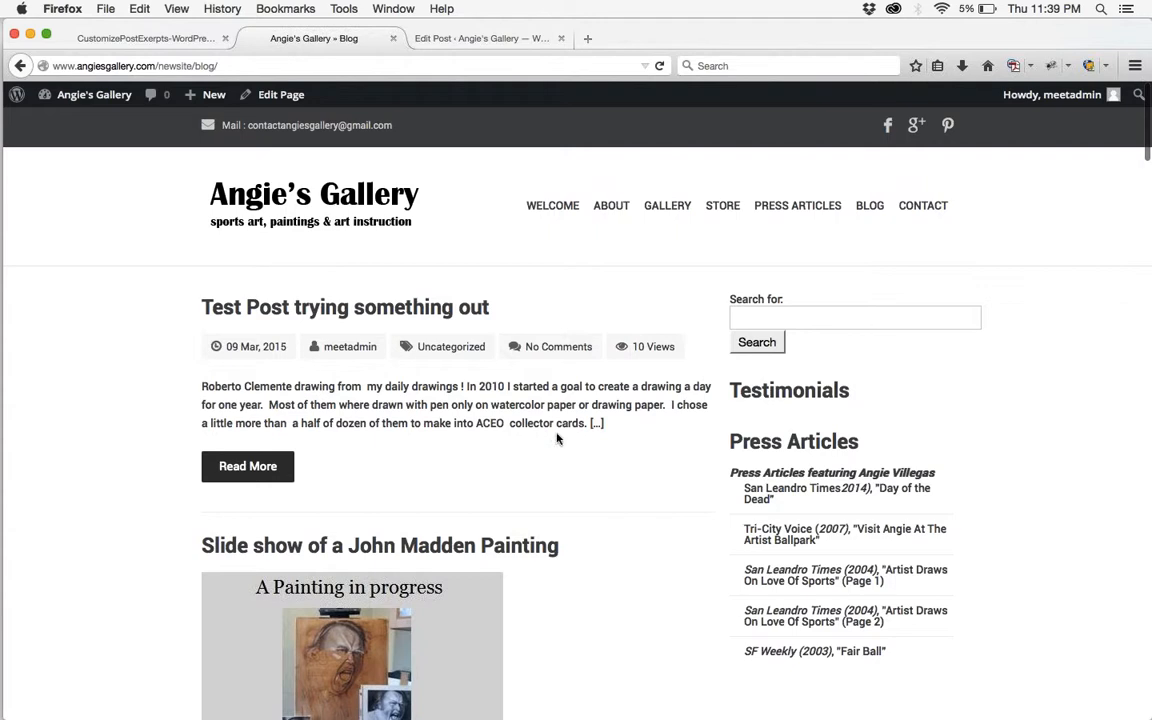
{"action": "mouse_move", "coordinate": [557, 433]}
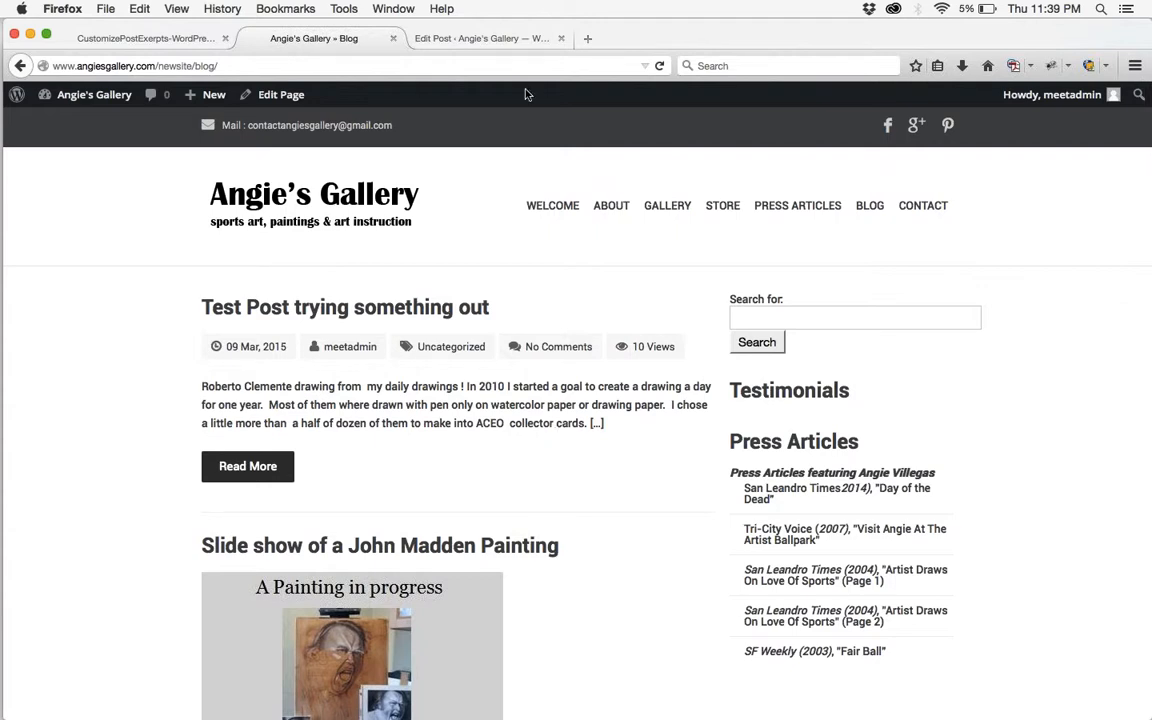
Bring up the edit screen for 'Test Post trying something out' and view its content.
{"action": "left_click", "coordinate": [480, 38]}
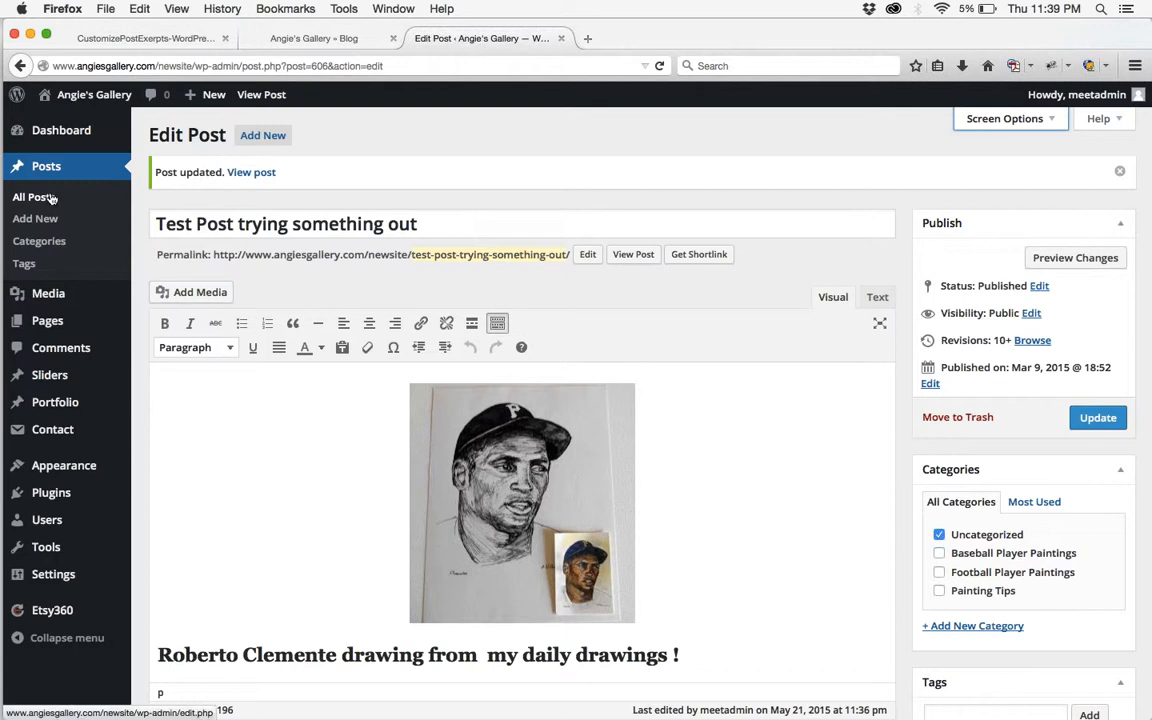
{"action": "mouse_move", "coordinate": [655, 271]}
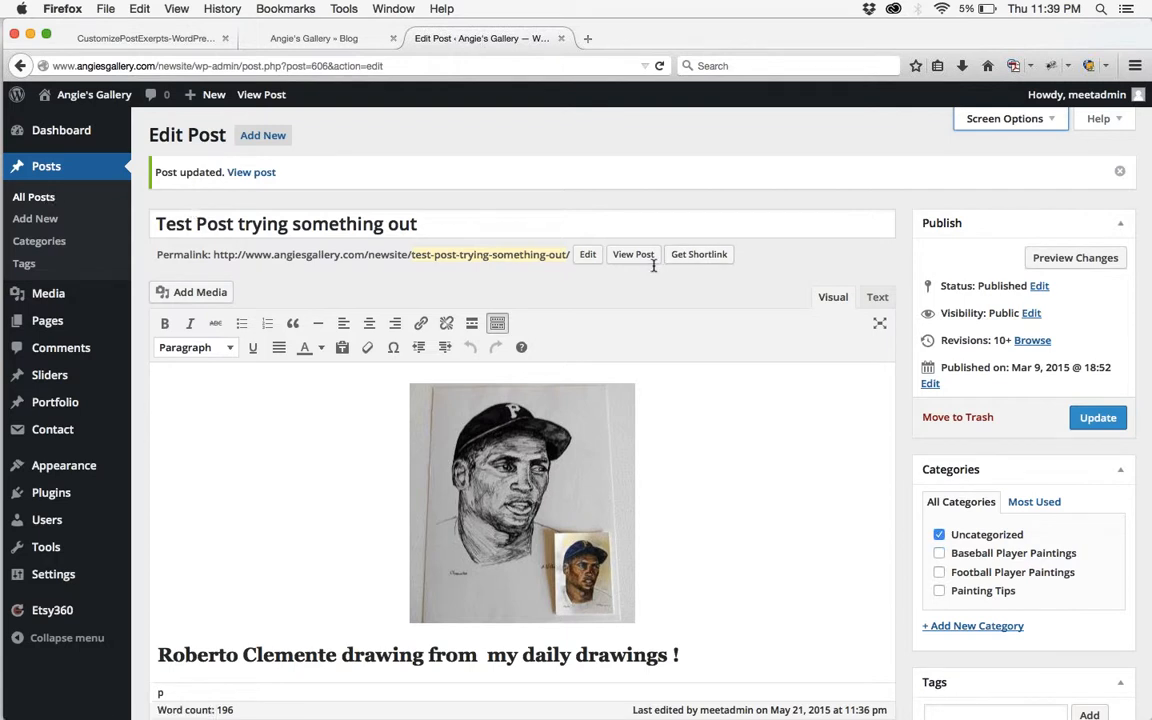
{"action": "scroll", "scroll_direction": "down", "scroll_amount": 3}
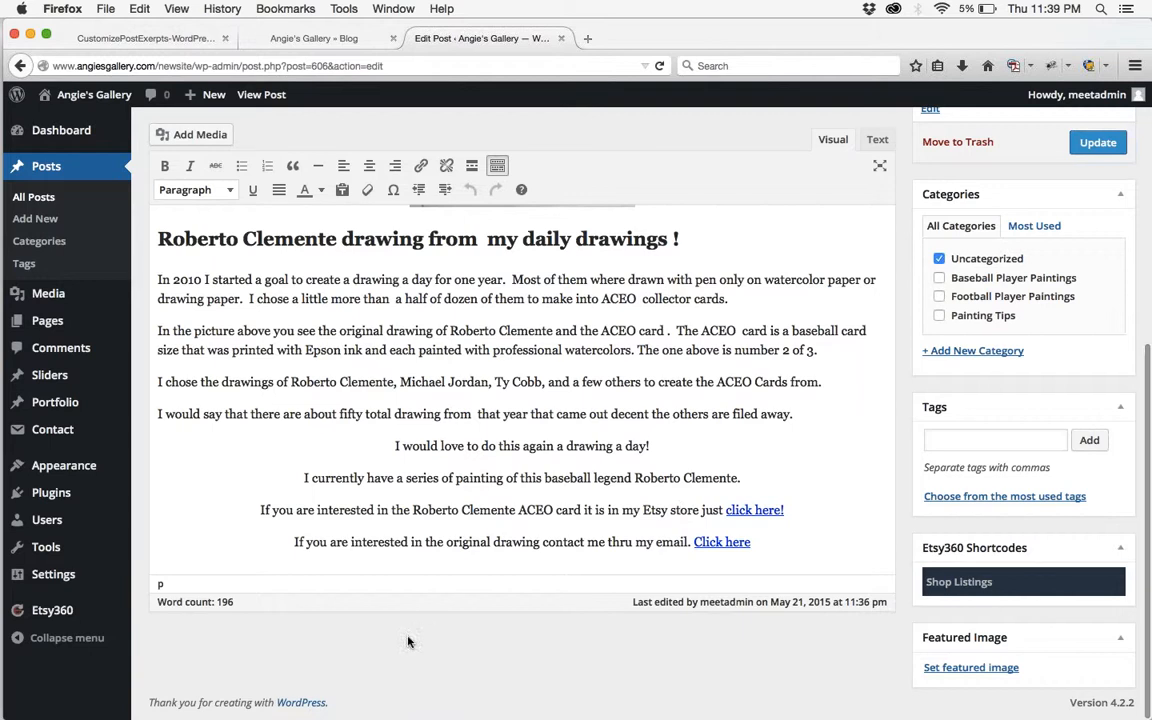
{"action": "mouse_move", "coordinate": [558, 675]}
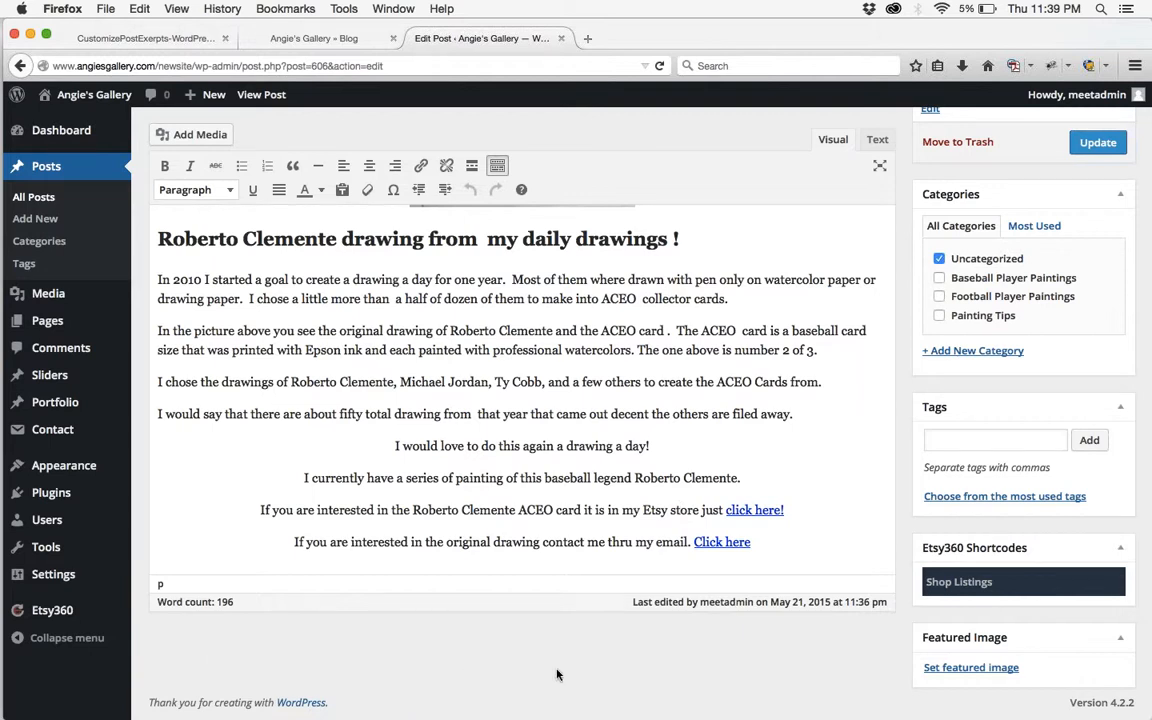
{"action": "mouse_move", "coordinate": [816, 658]}
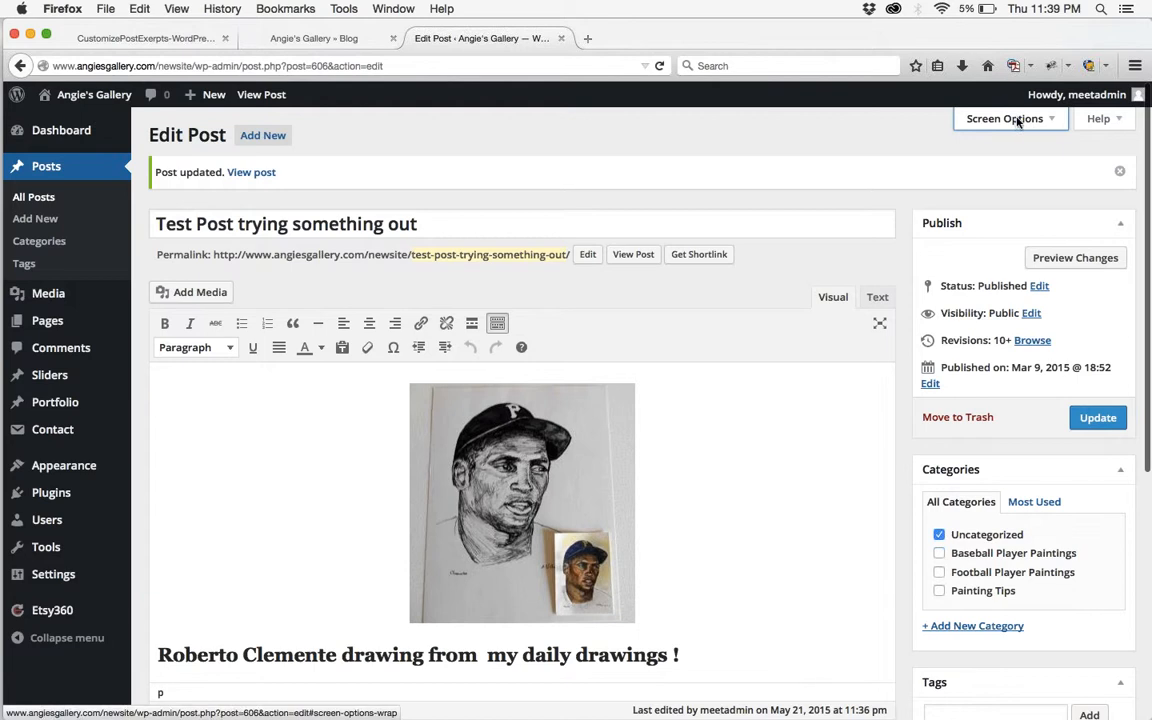
{"action": "left_click", "coordinate": [1004, 118]}
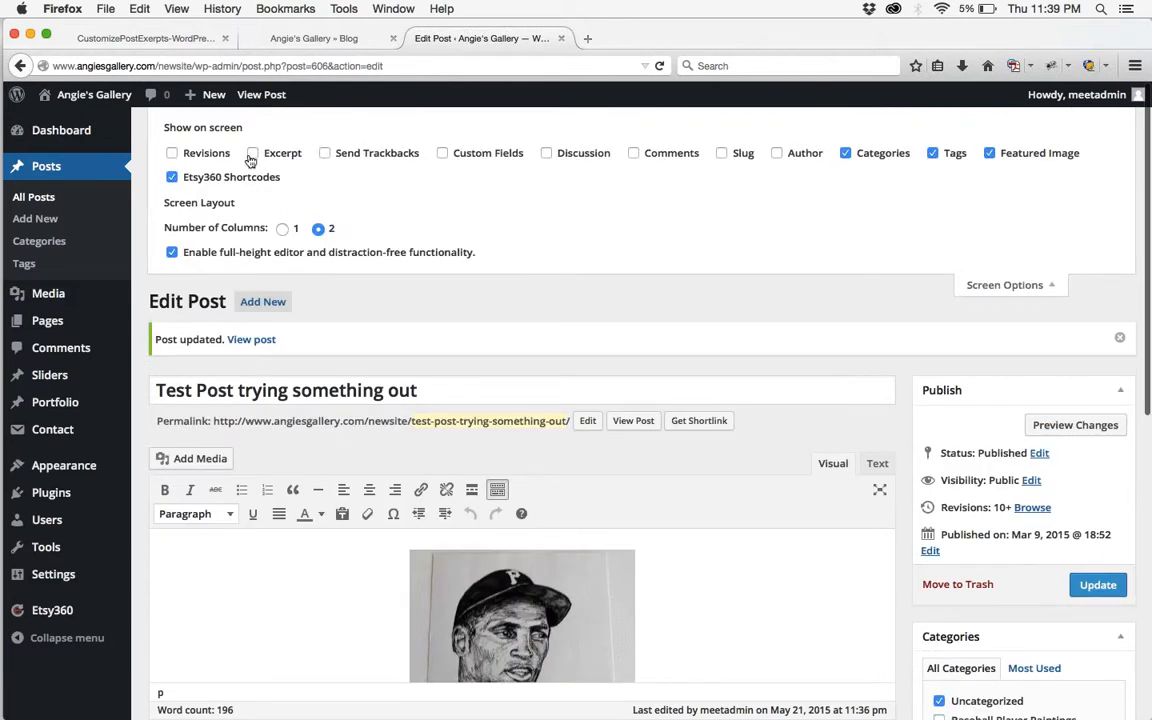
{"action": "left_click", "coordinate": [252, 152]}
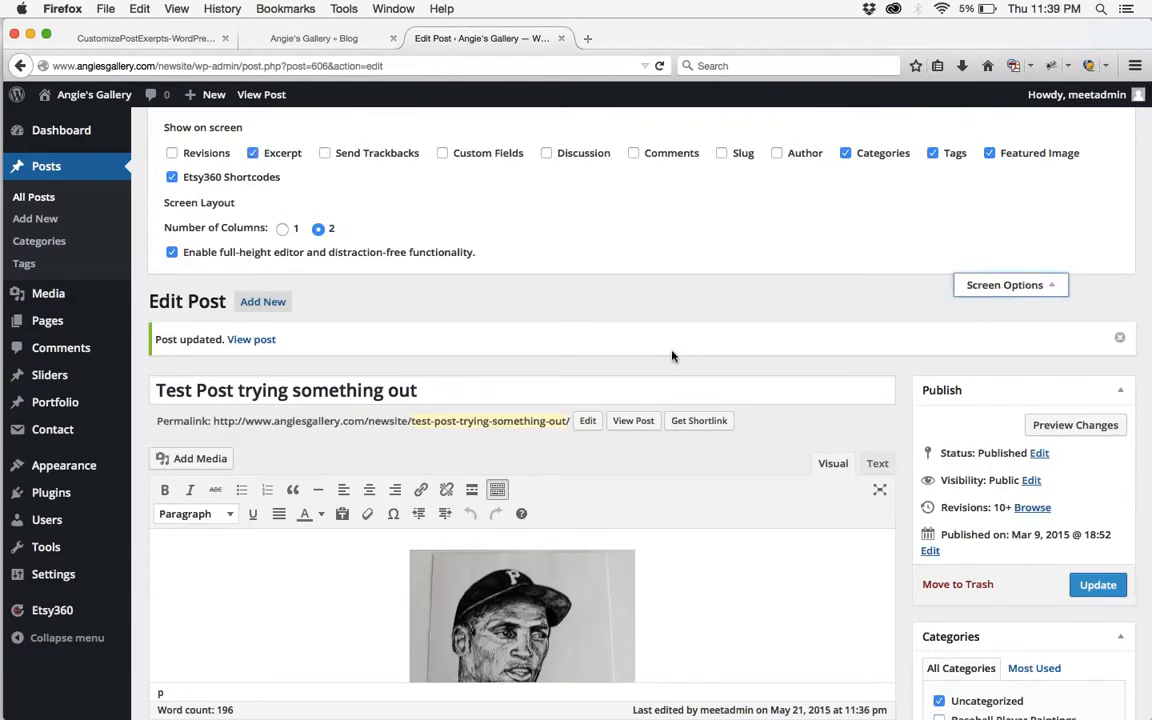
{"action": "scroll", "scroll_direction": "down", "scroll_amount": 3}
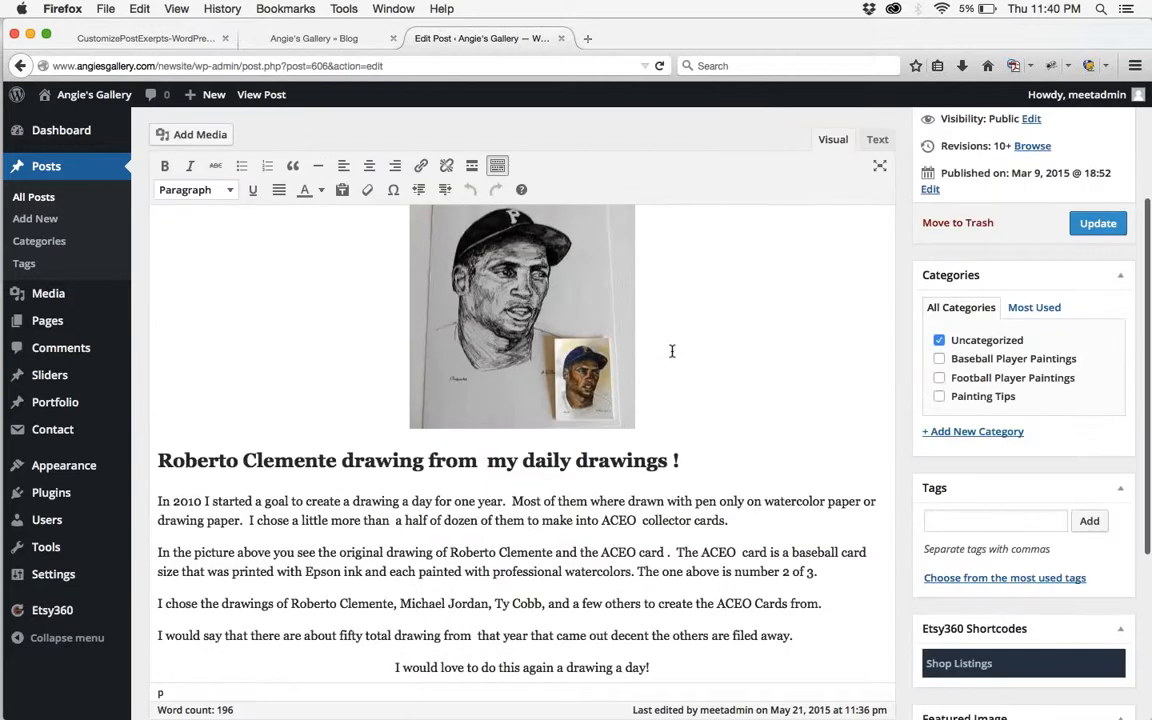
Enter 'This is a test excerpt.' in the Excerpt box and update the post.
{"action": "scroll", "scroll_direction": "down", "scroll_amount": 3}
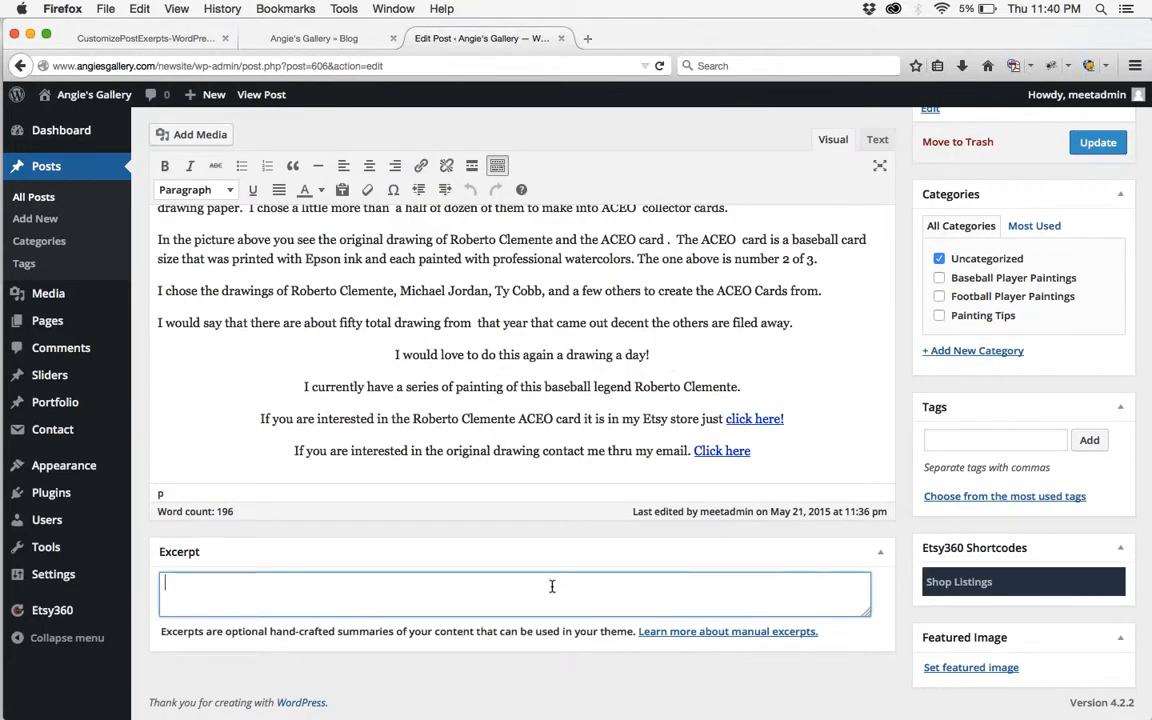
{"action": "type", "text": "Th"}
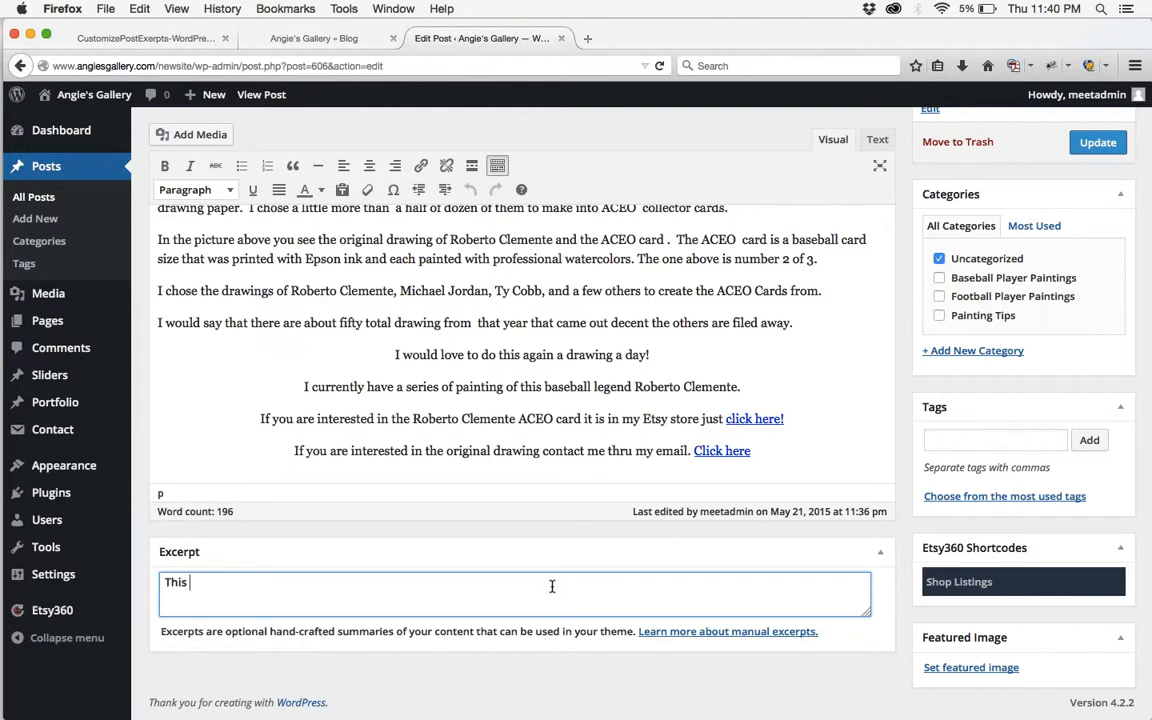
{"action": "type", "text": "is a test ex"}
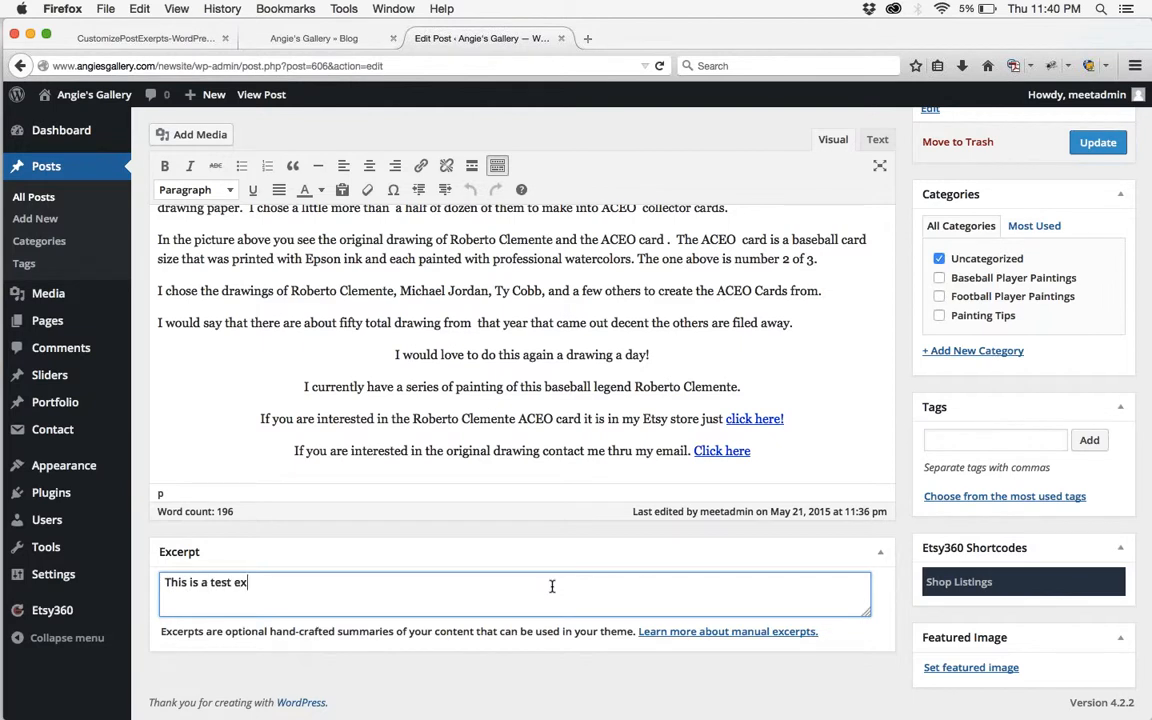
{"action": "type", "text": "ce"}
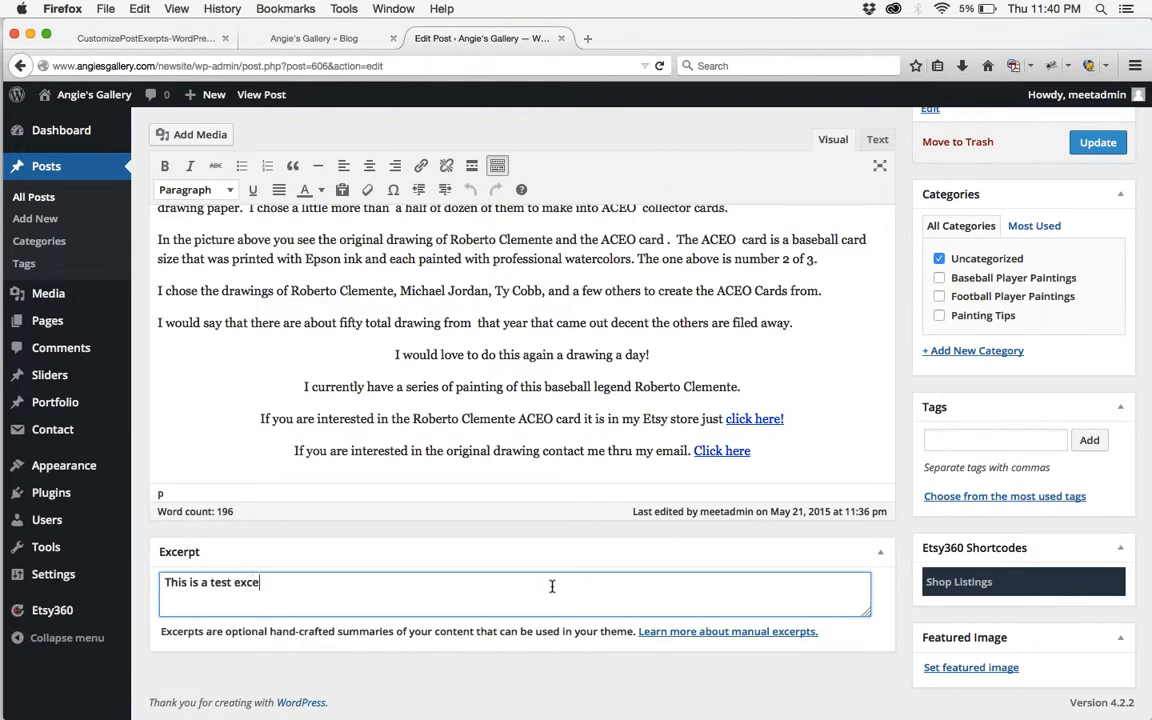
{"action": "type", "text": "rpt."}
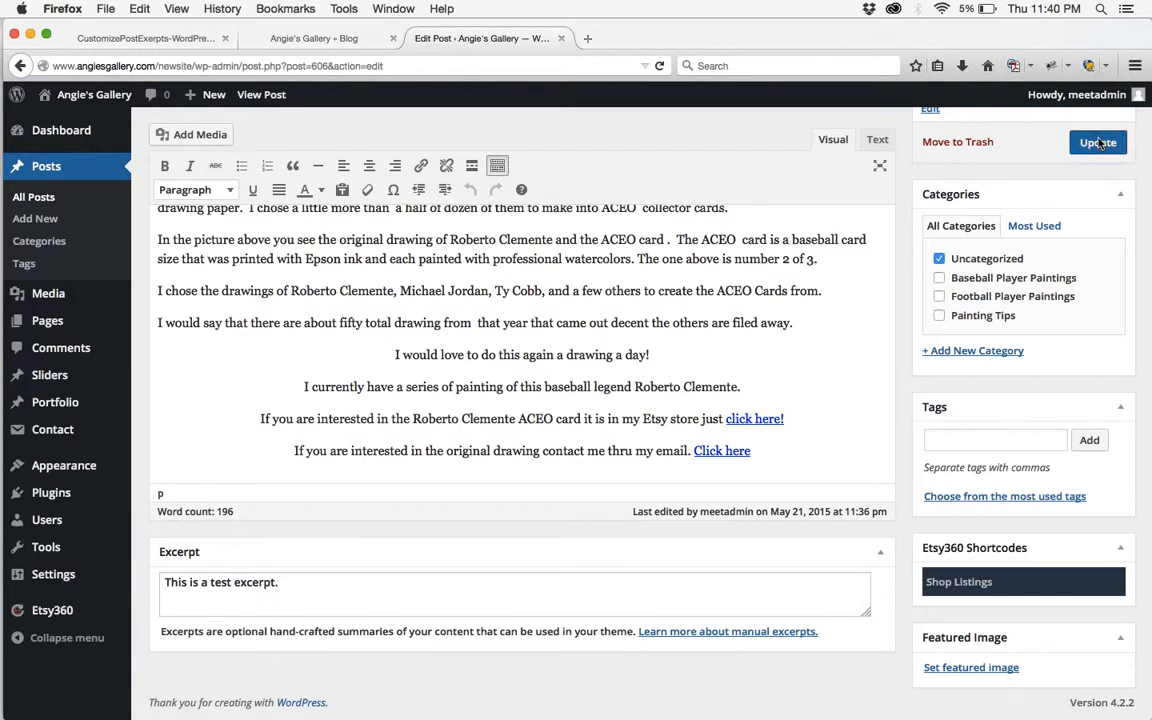
{"action": "left_click", "coordinate": [1097, 142]}
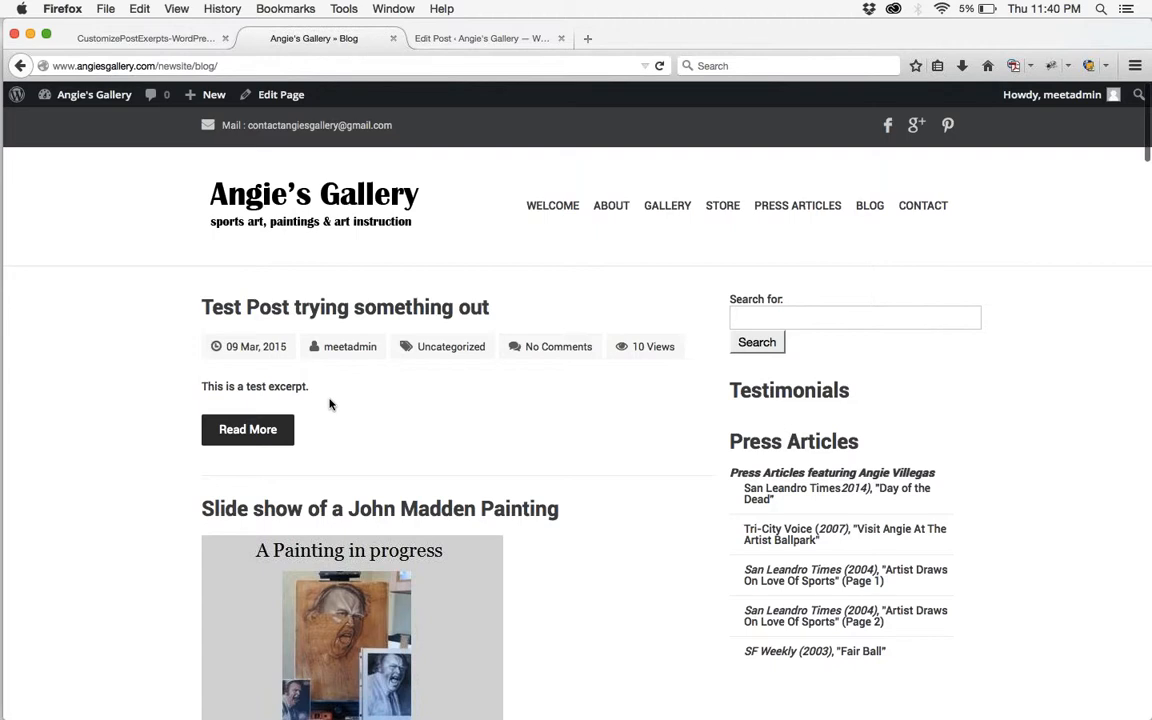
Scroll through the blog listings, including the Will the Thrill painting, to check the new excerpt.
{"action": "scroll", "scroll_direction": "down", "scroll_amount": 3}
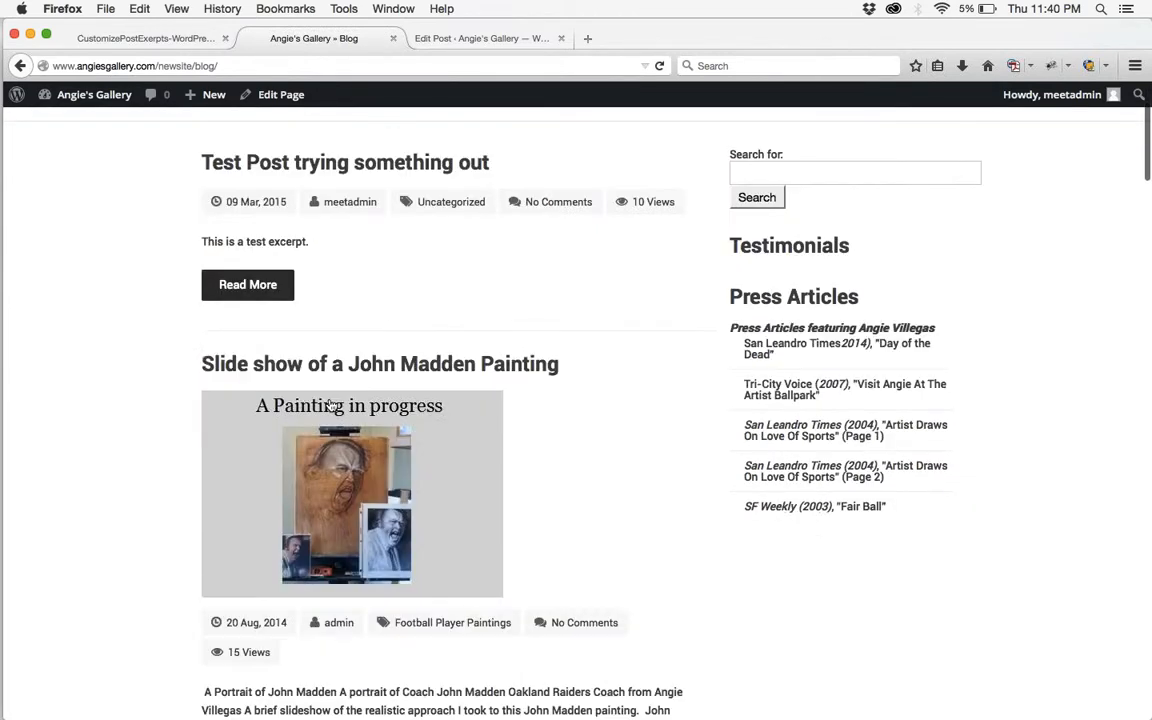
{"action": "scroll", "scroll_direction": "down", "scroll_amount": 3}
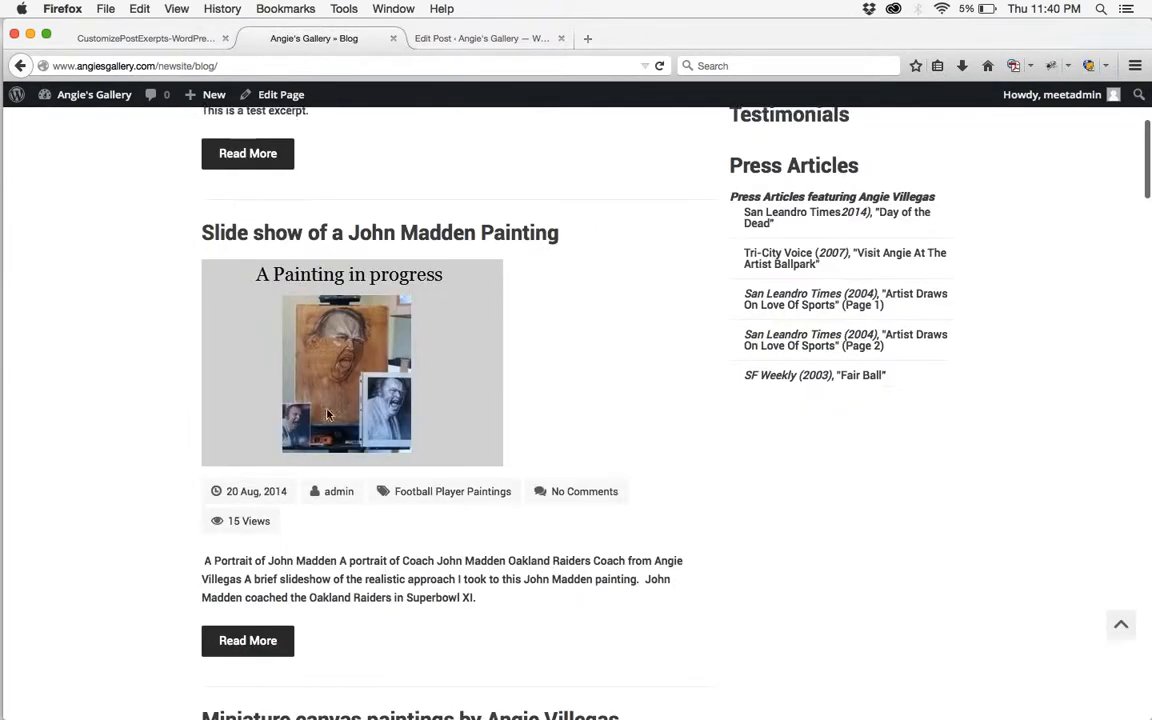
{"action": "scroll", "scroll_direction": "down", "scroll_amount": 3}
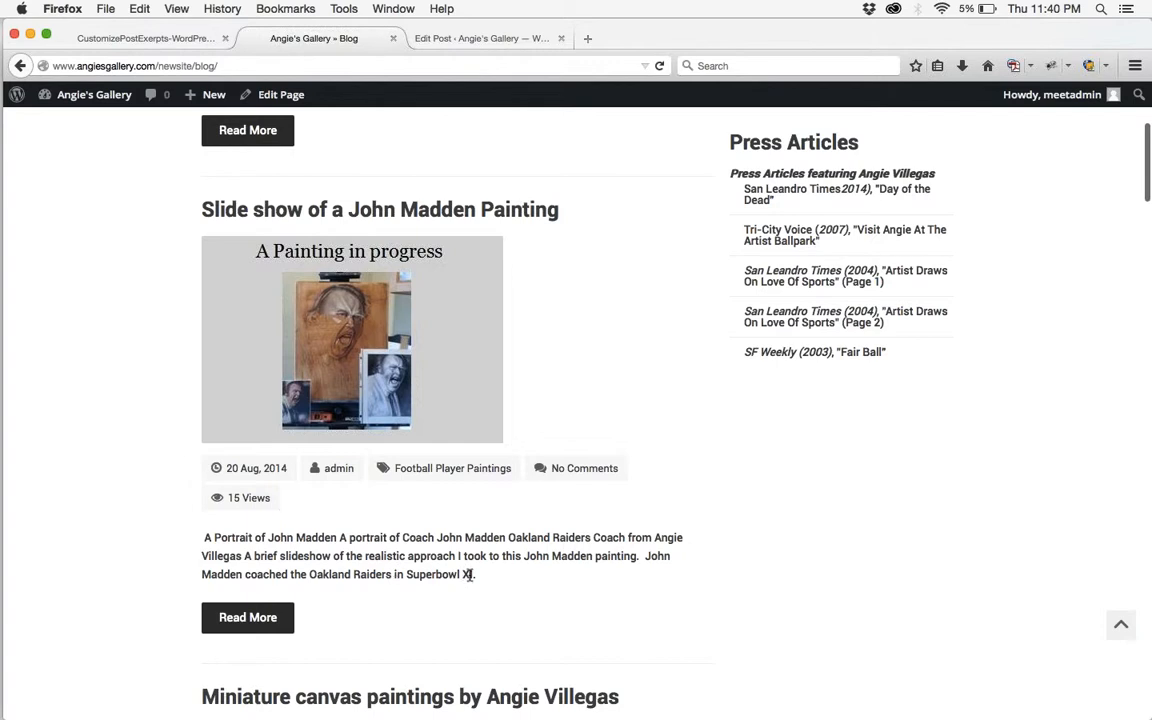
{"action": "scroll", "scroll_direction": "down", "scroll_amount": 3}
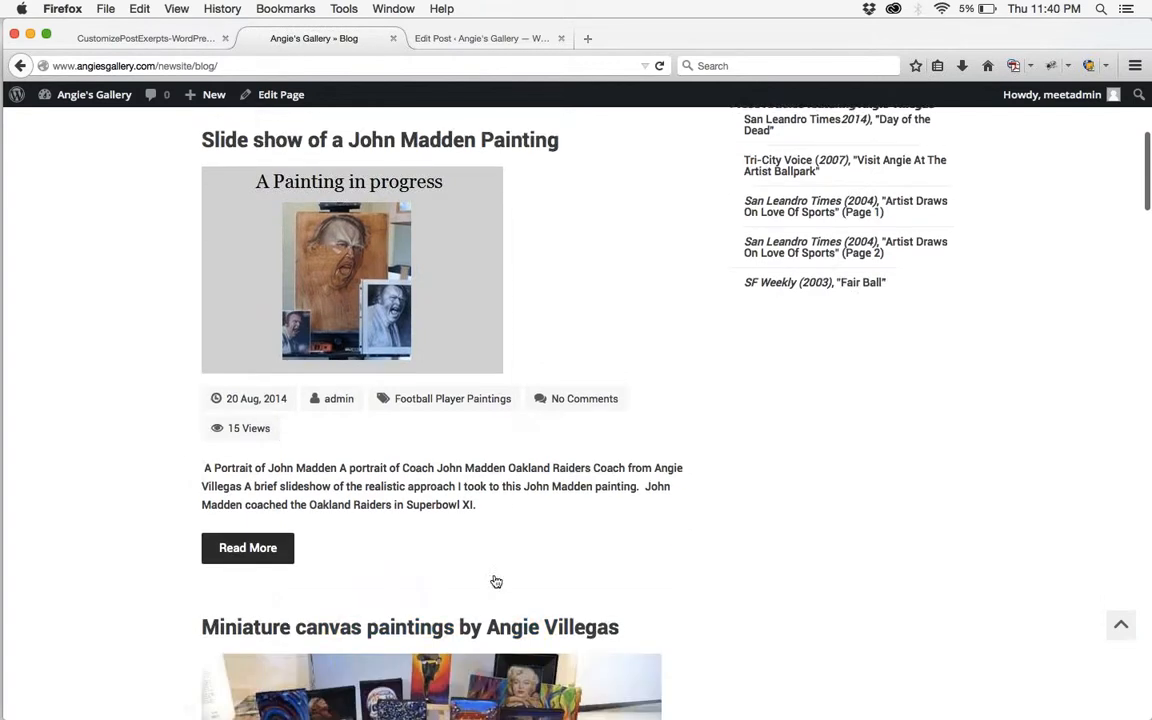
{"action": "scroll", "scroll_direction": "down", "scroll_amount": 3}
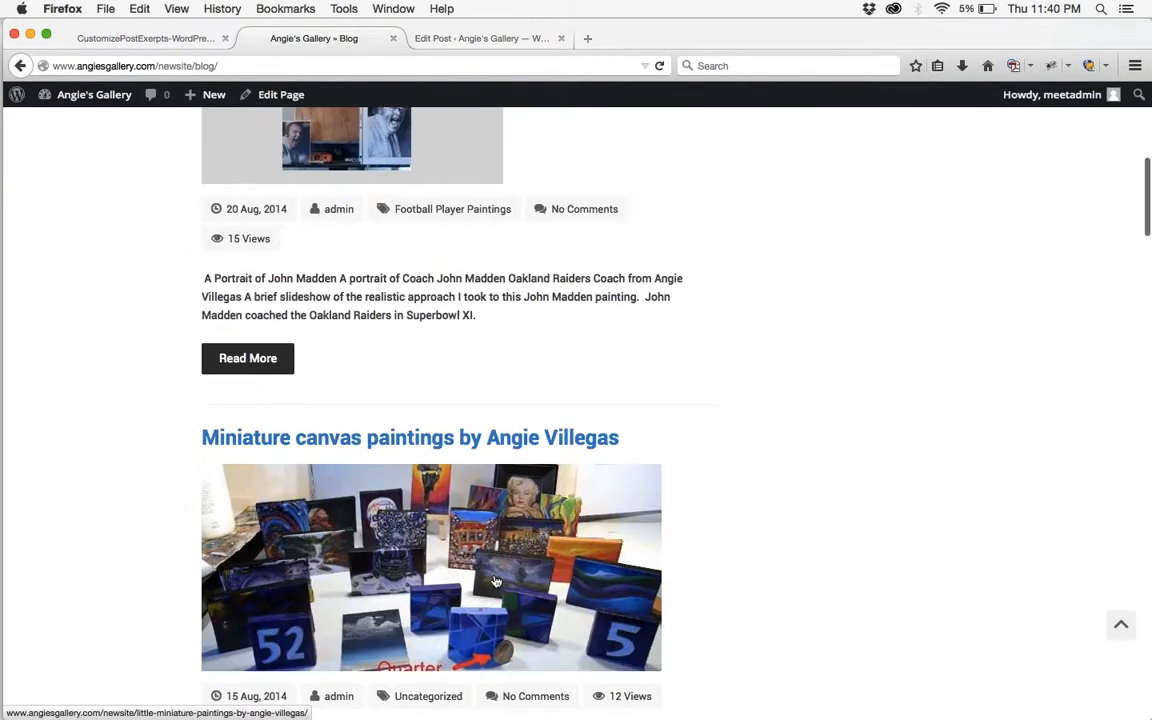
{"action": "scroll", "scroll_direction": "down", "scroll_amount": 3}
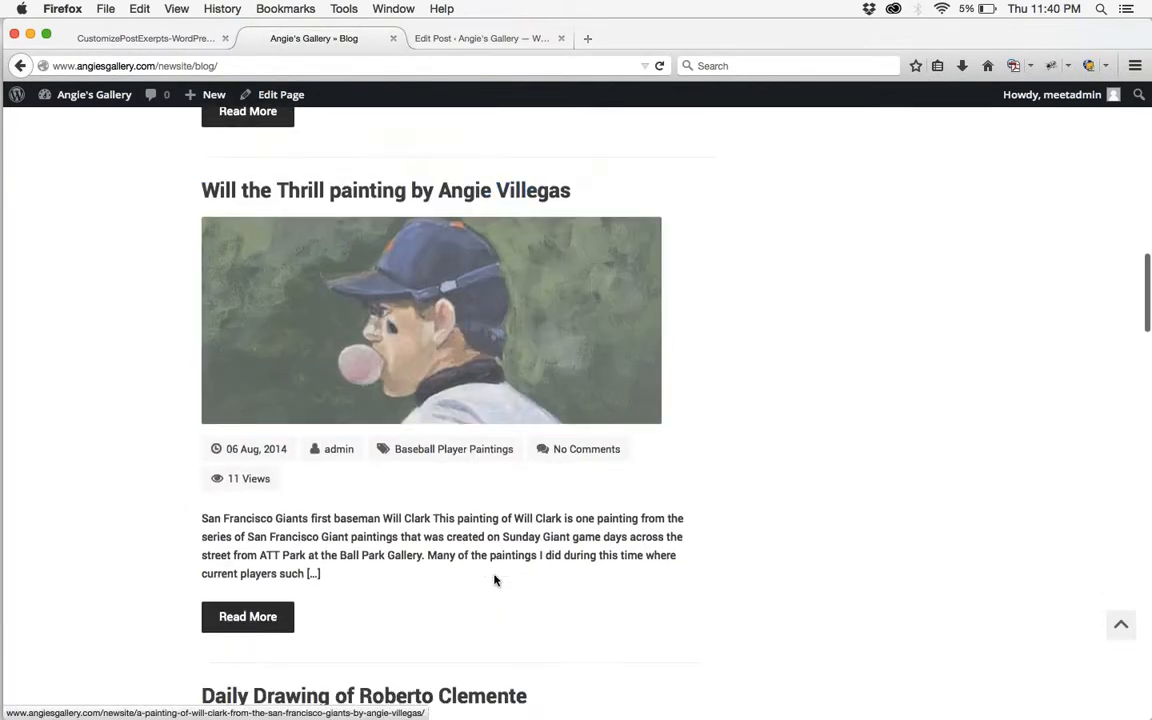
{"action": "scroll", "scroll_direction": "up", "scroll_amount": 3}
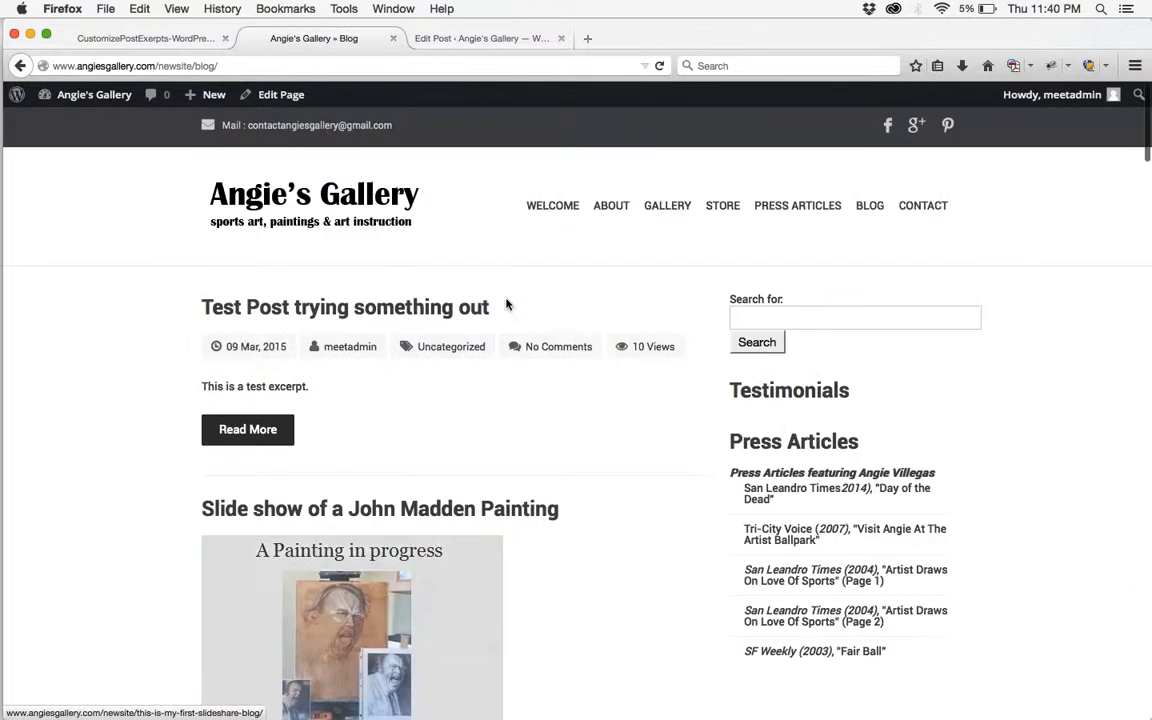
{"action": "left_click", "coordinate": [480, 38]}
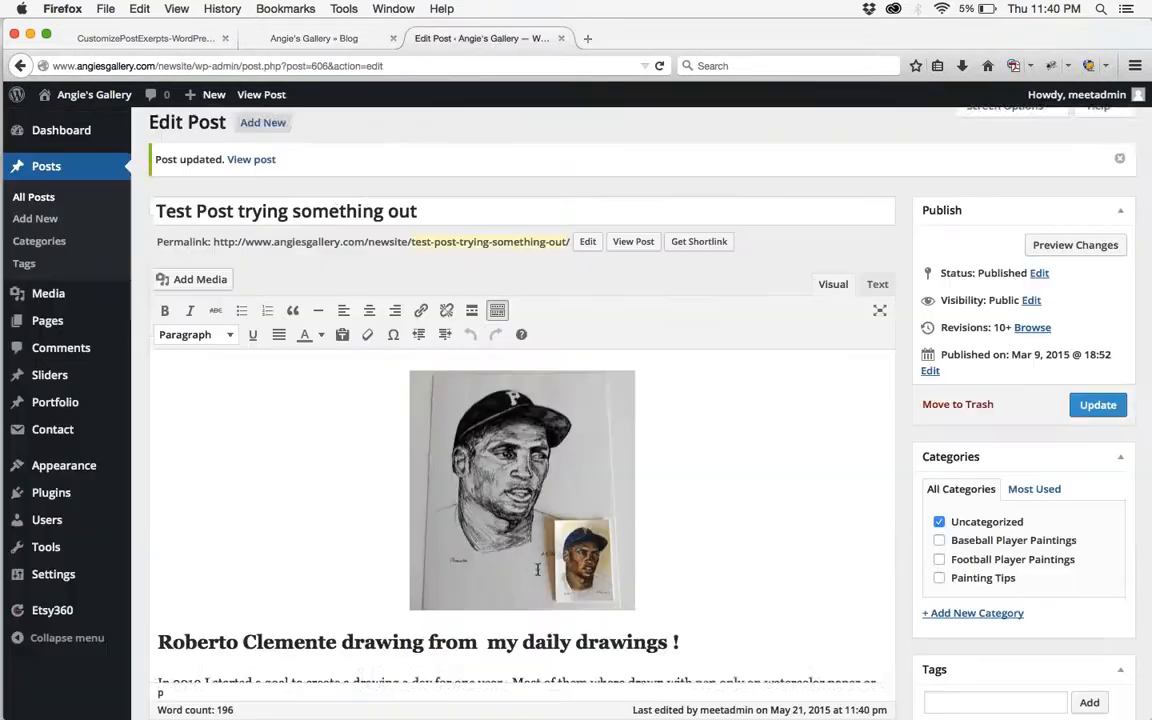
{"action": "scroll", "scroll_direction": "down", "scroll_amount": 3}
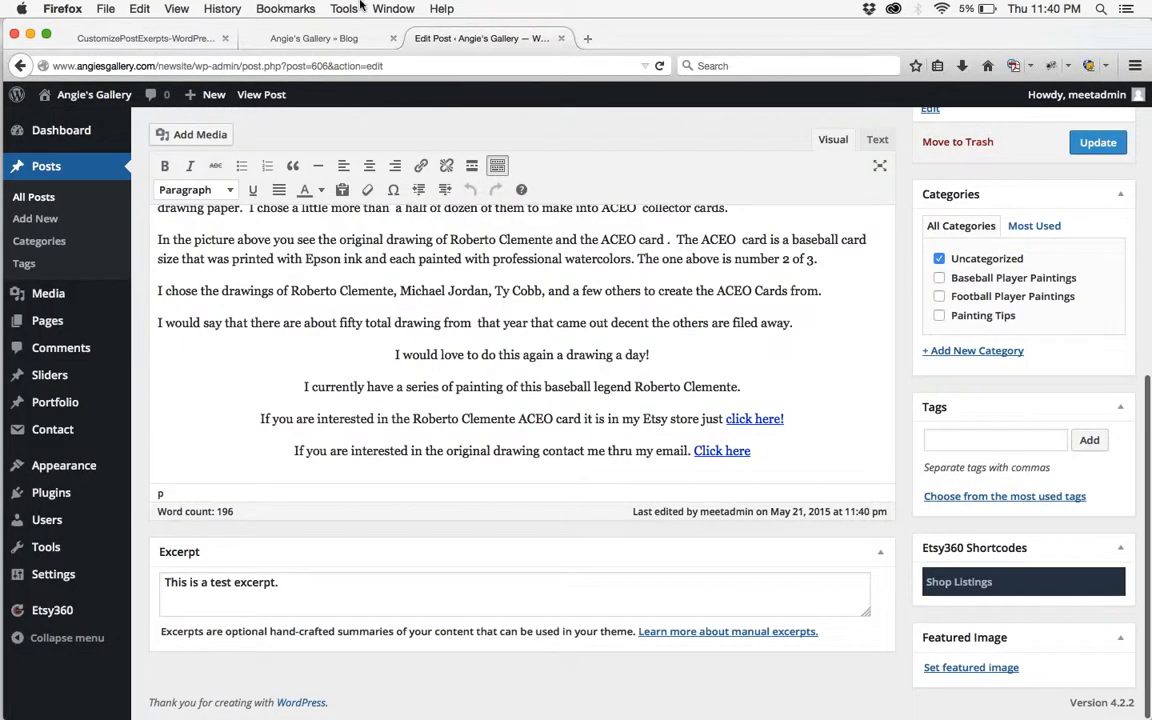
{"action": "left_click", "coordinate": [314, 38]}
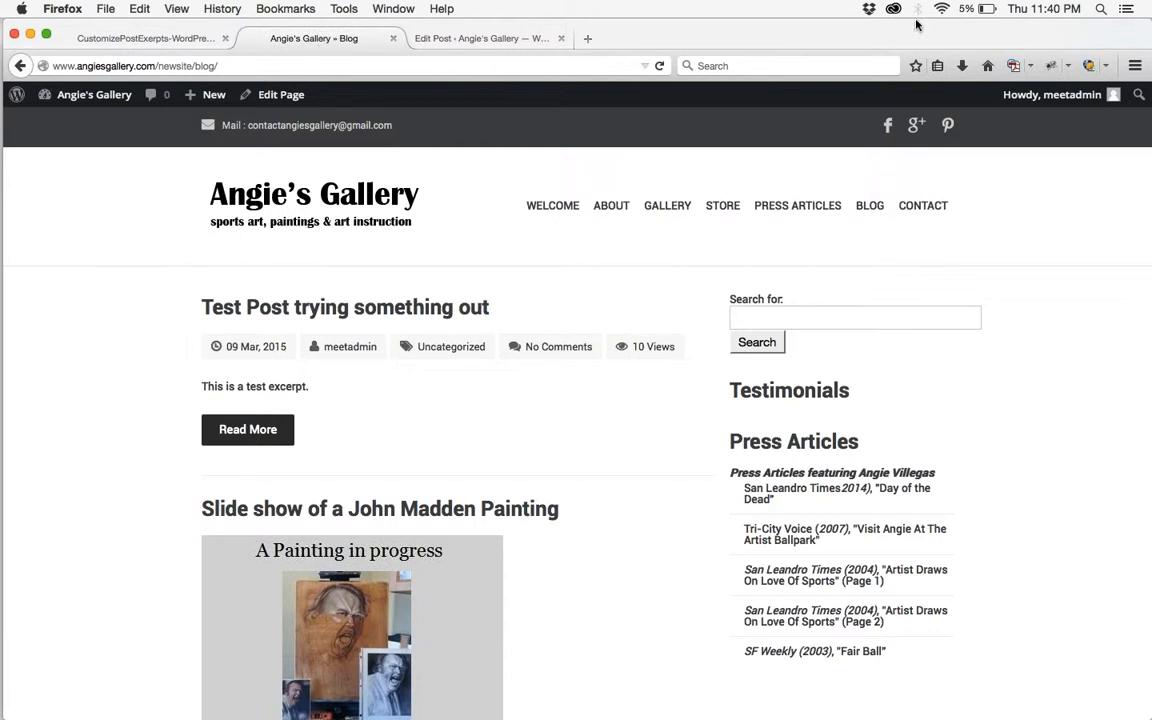
{"action": "mouse_move", "coordinate": [1135, 66]}
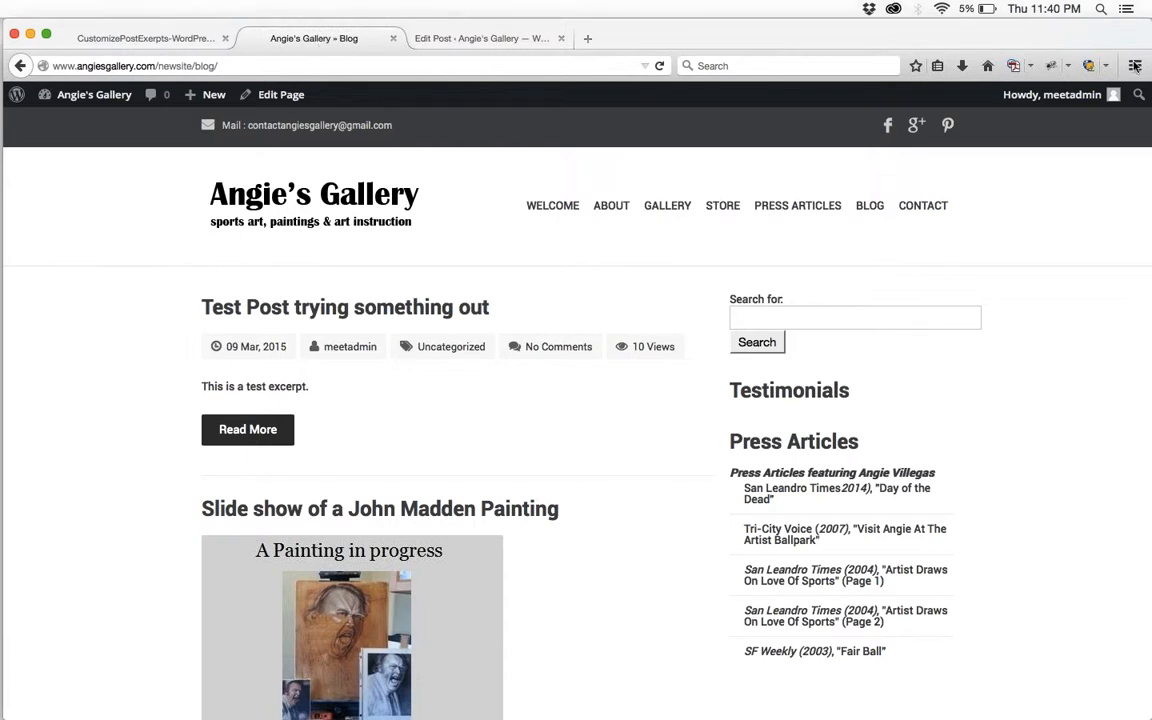